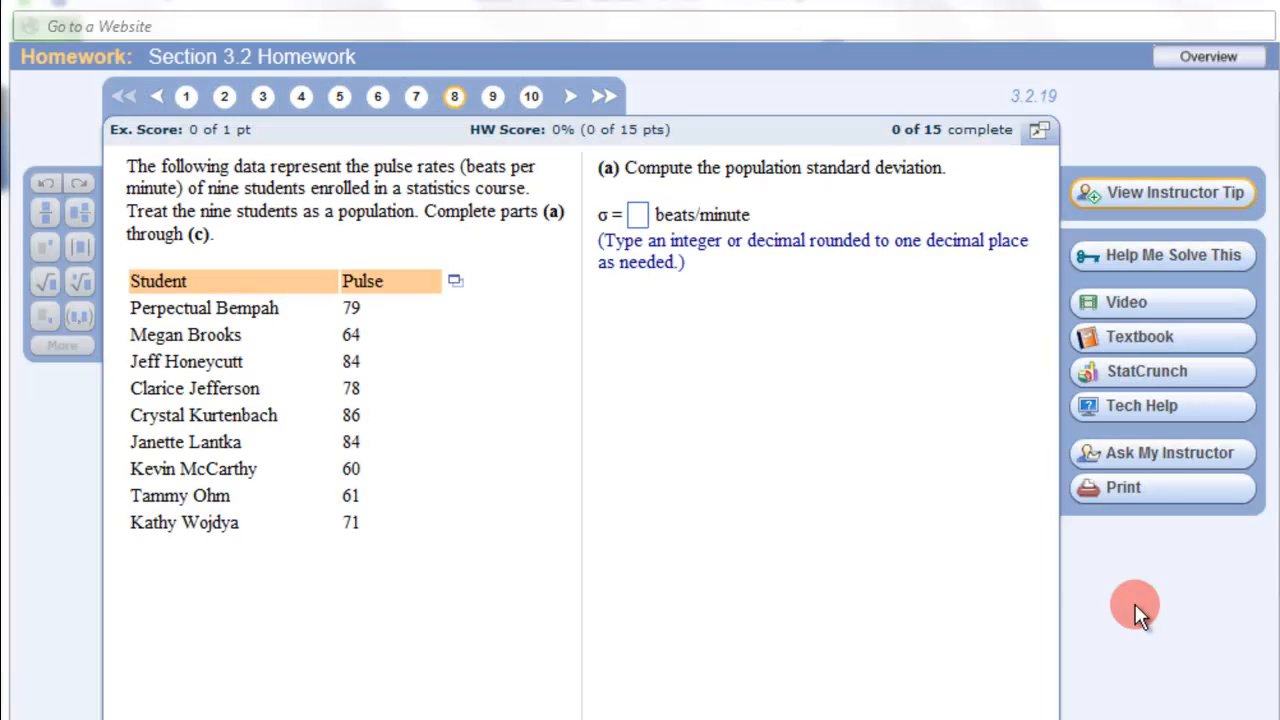
{"action": "mouse_move", "coordinate": [660, 420]}
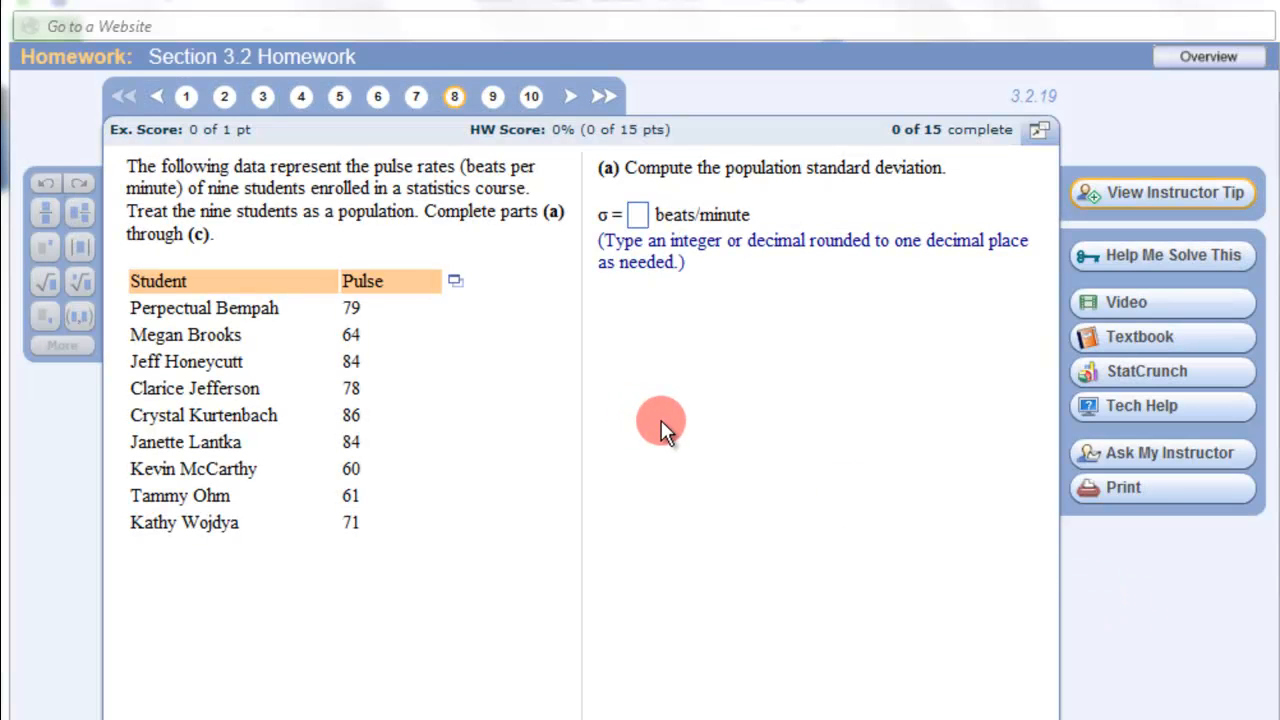
{"action": "mouse_move", "coordinate": [336, 260]}
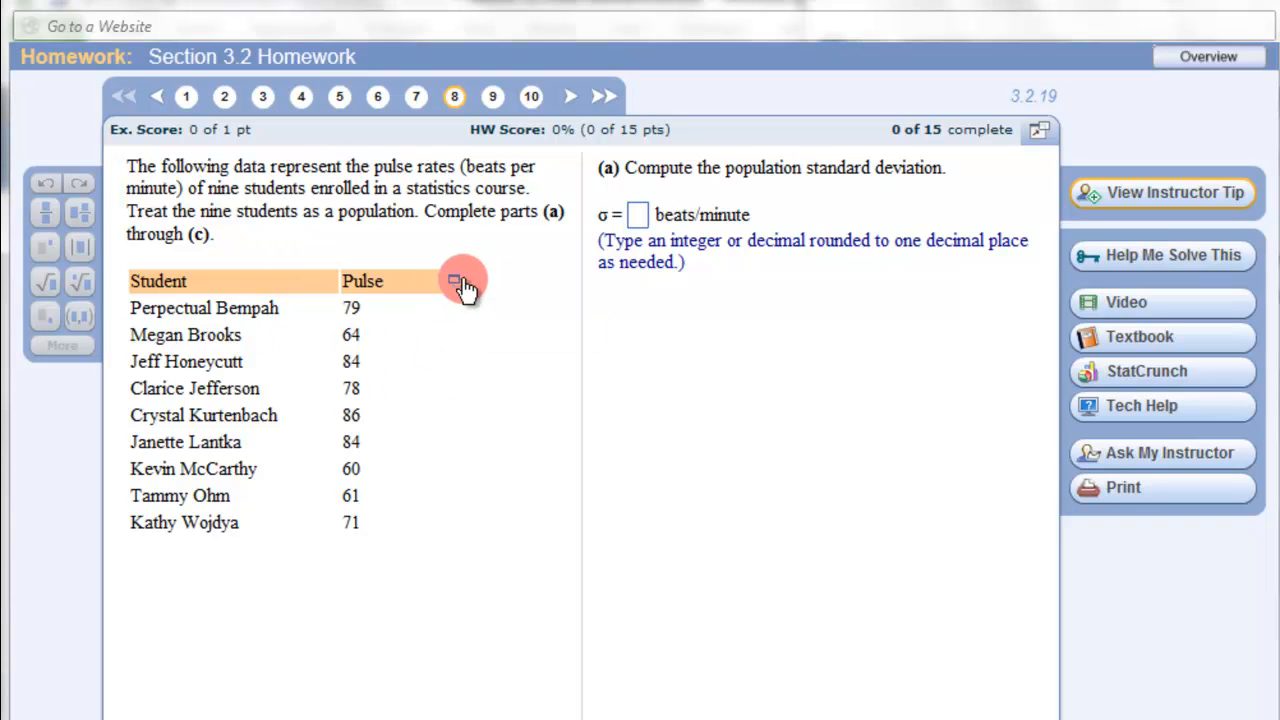
{"action": "mouse_move", "coordinate": [500, 296]}
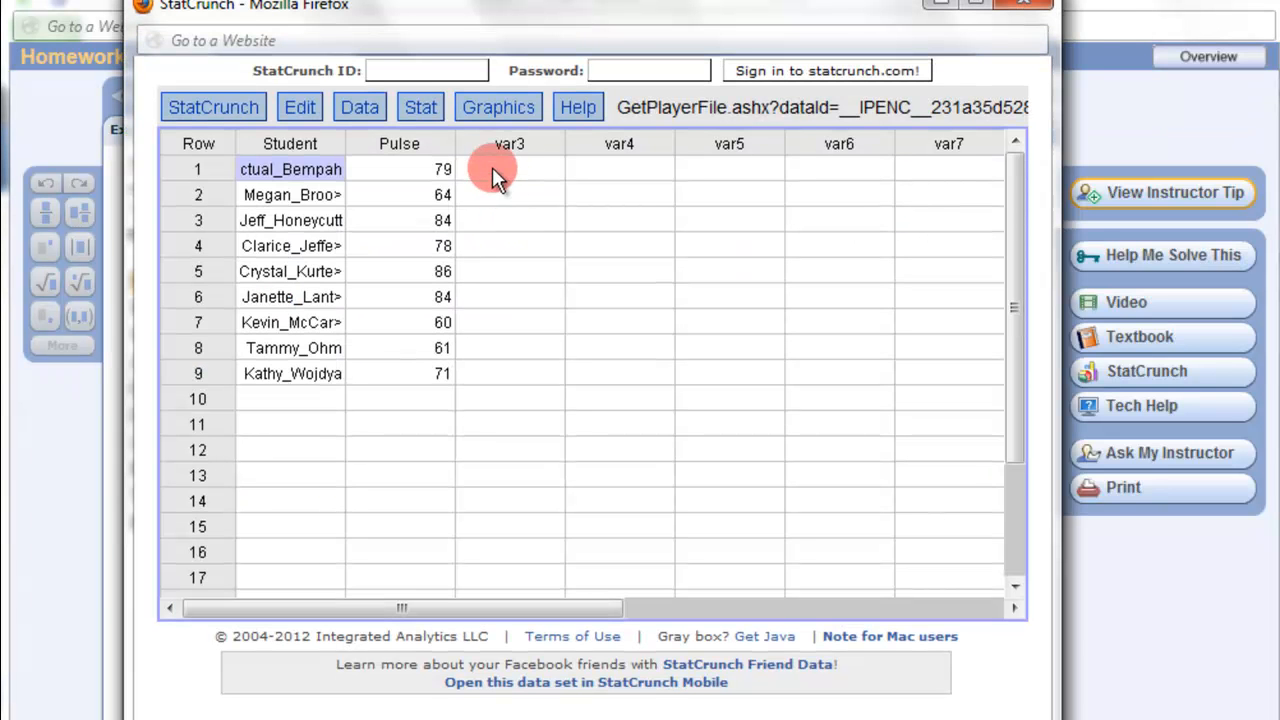
Start a column summary for Pulse via Stat > Summary Stats > Columns and advance to statistic selection
{"action": "left_click", "coordinate": [420, 108]}
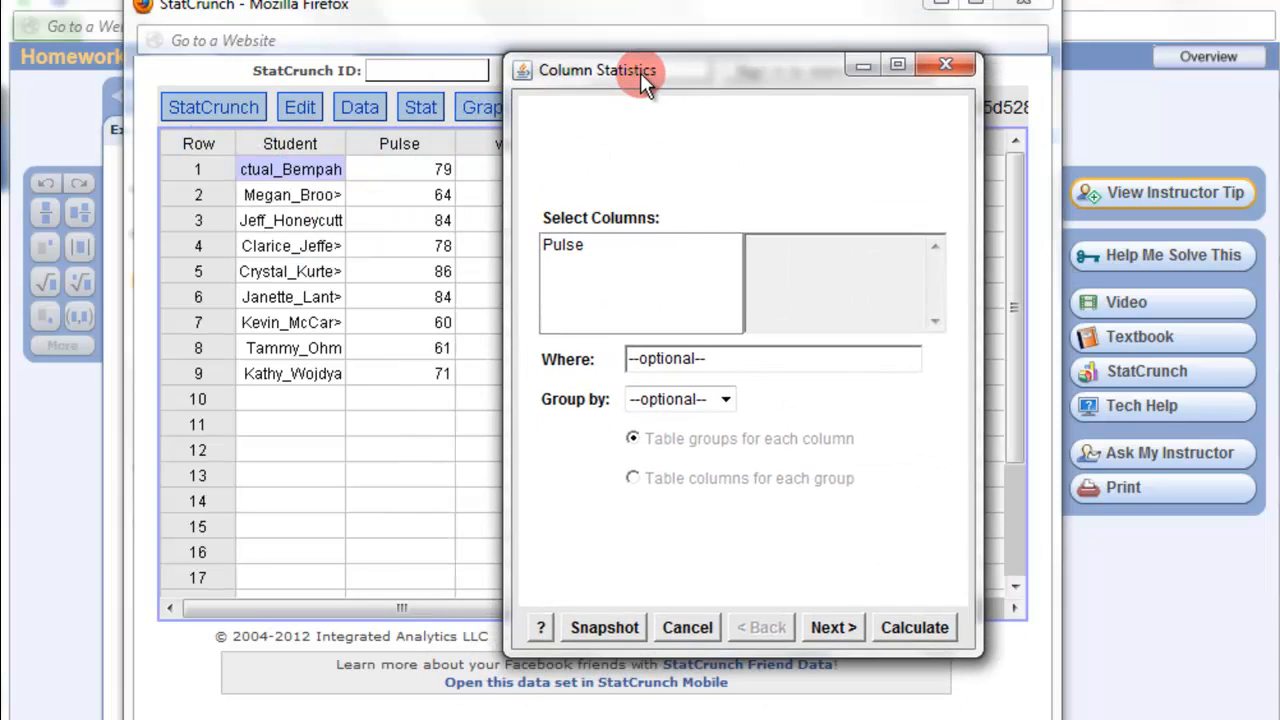
{"action": "left_click", "coordinate": [564, 244]}
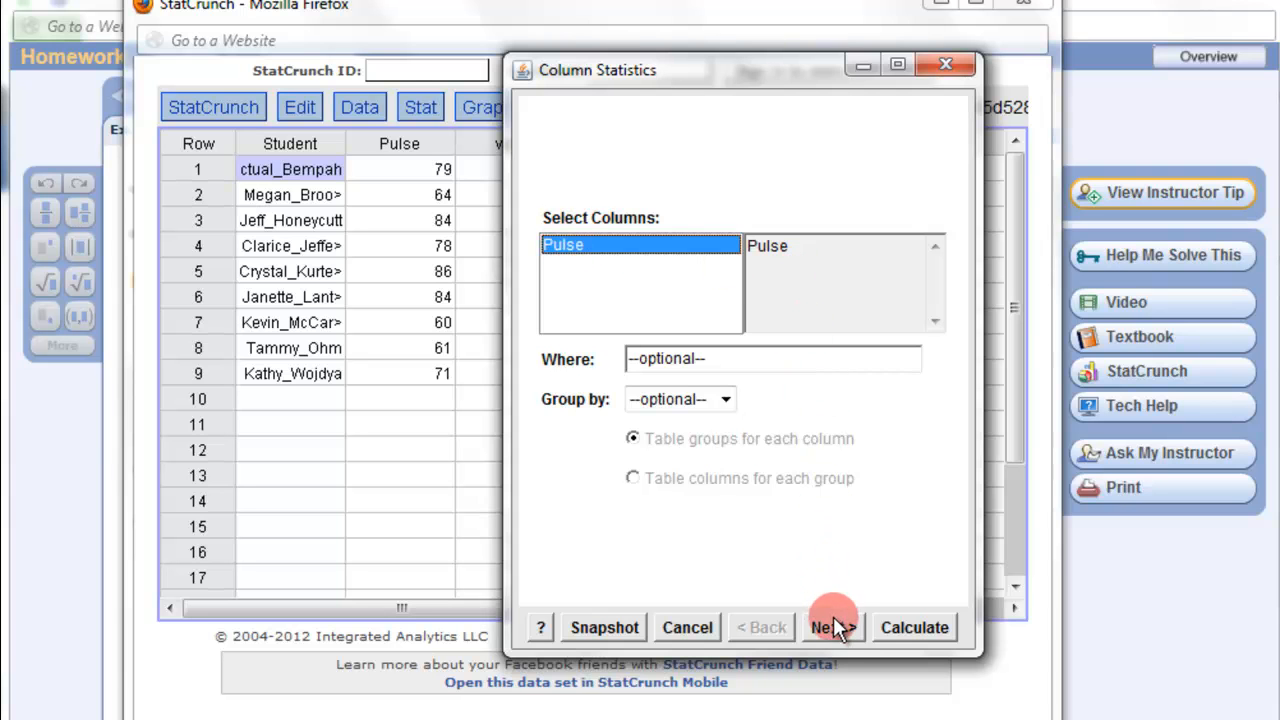
{"action": "left_click", "coordinate": [832, 628]}
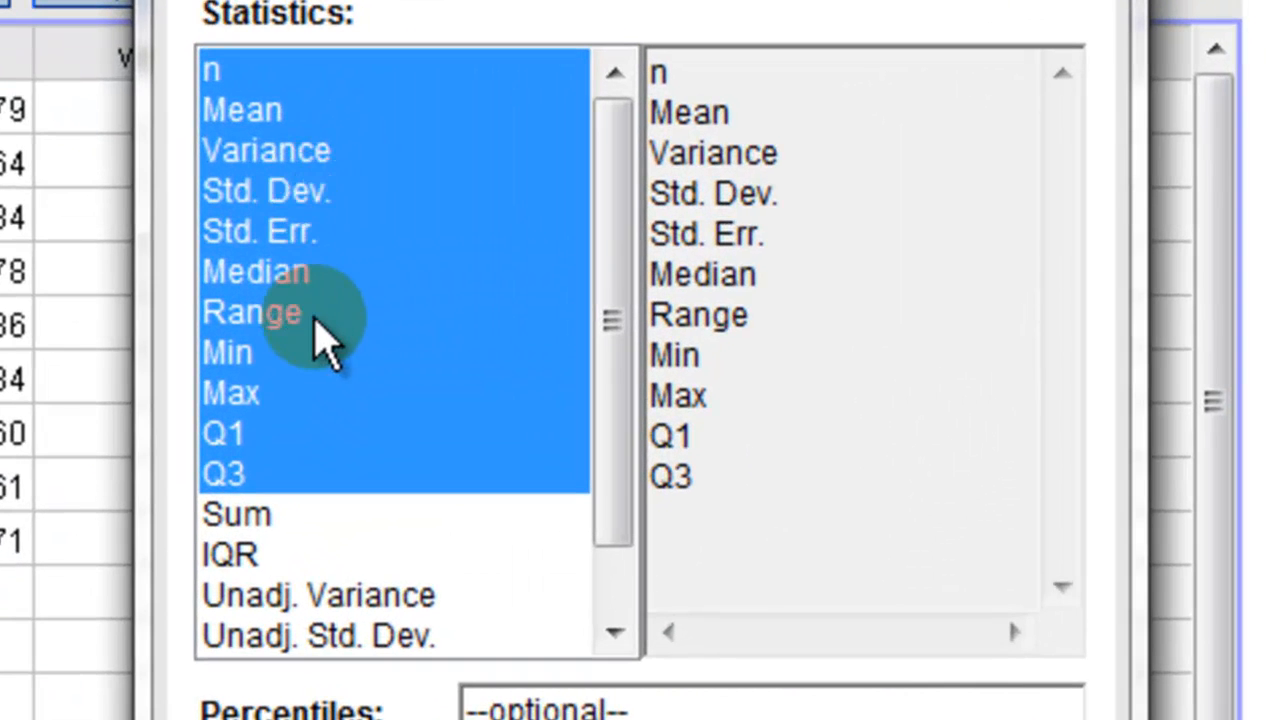
{"action": "mouse_move", "coordinate": [336, 190]}
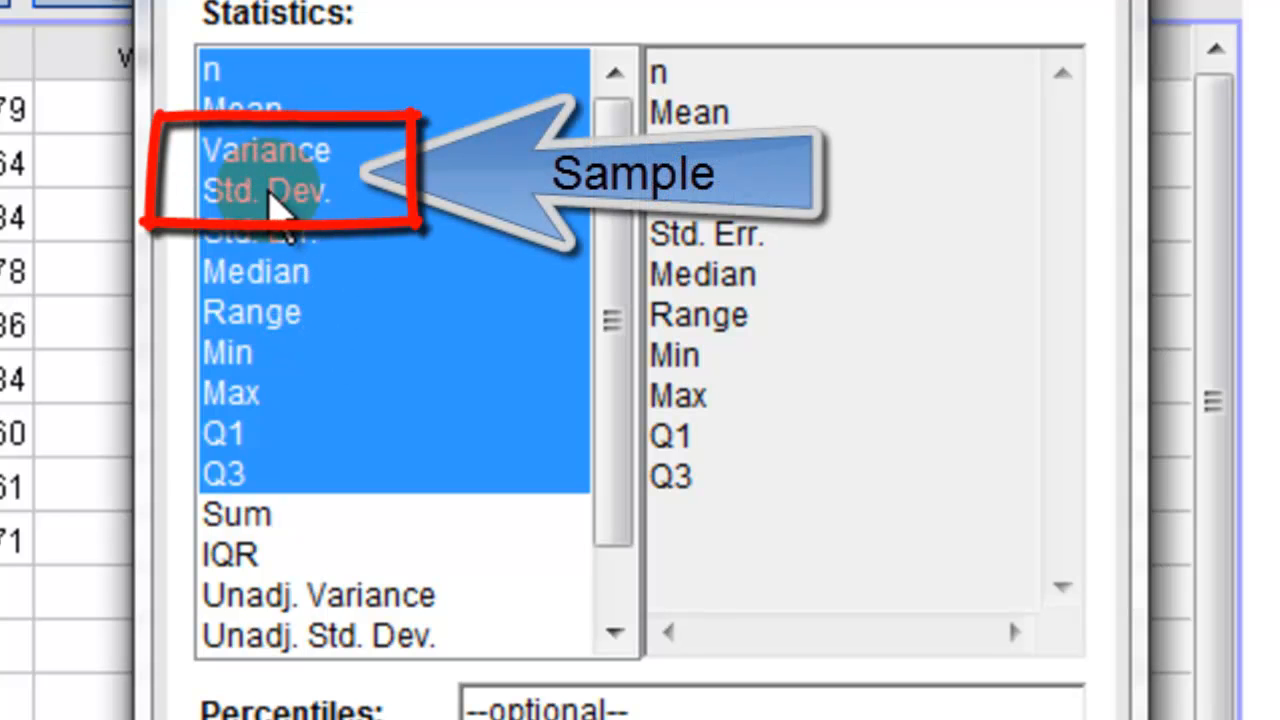
{"action": "mouse_move", "coordinate": [336, 210]}
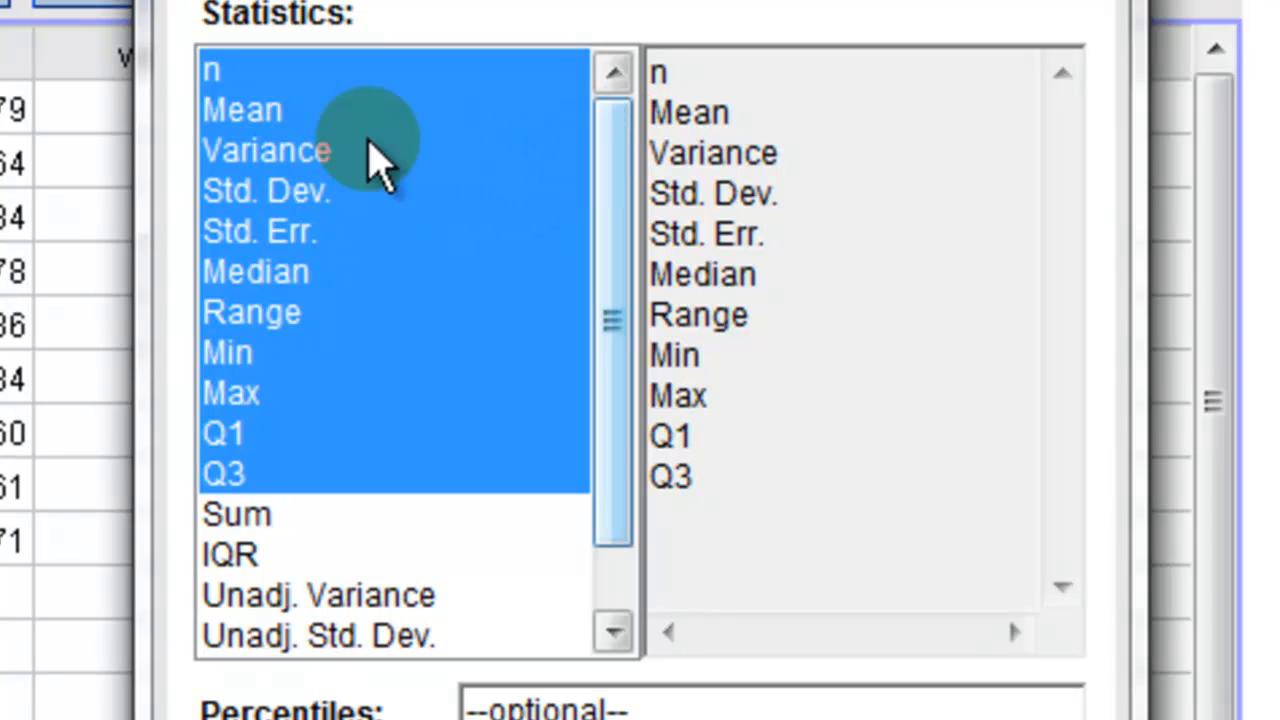
Scroll the Statistics list to reach Unadj. variance and Unadj. std. dev. for selection
{"action": "scroll", "scroll_direction": "down", "scroll_amount": 3}
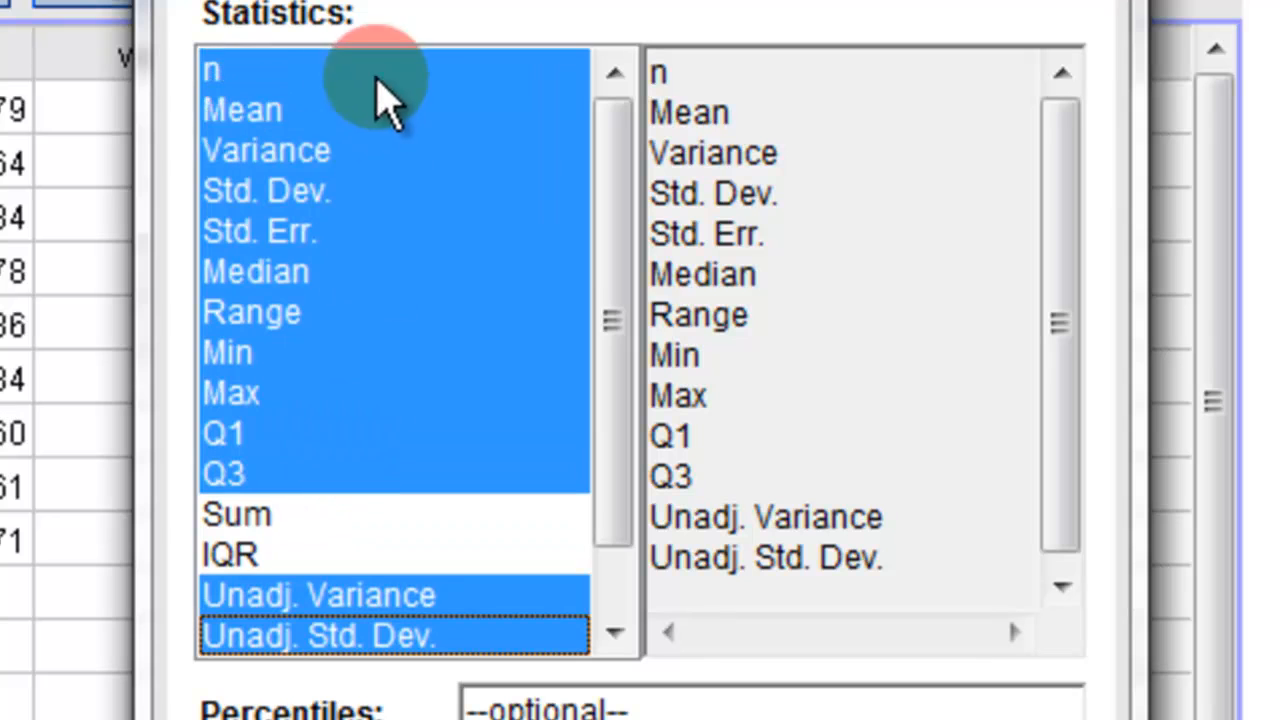
{"action": "mouse_move", "coordinate": [276, 216]}
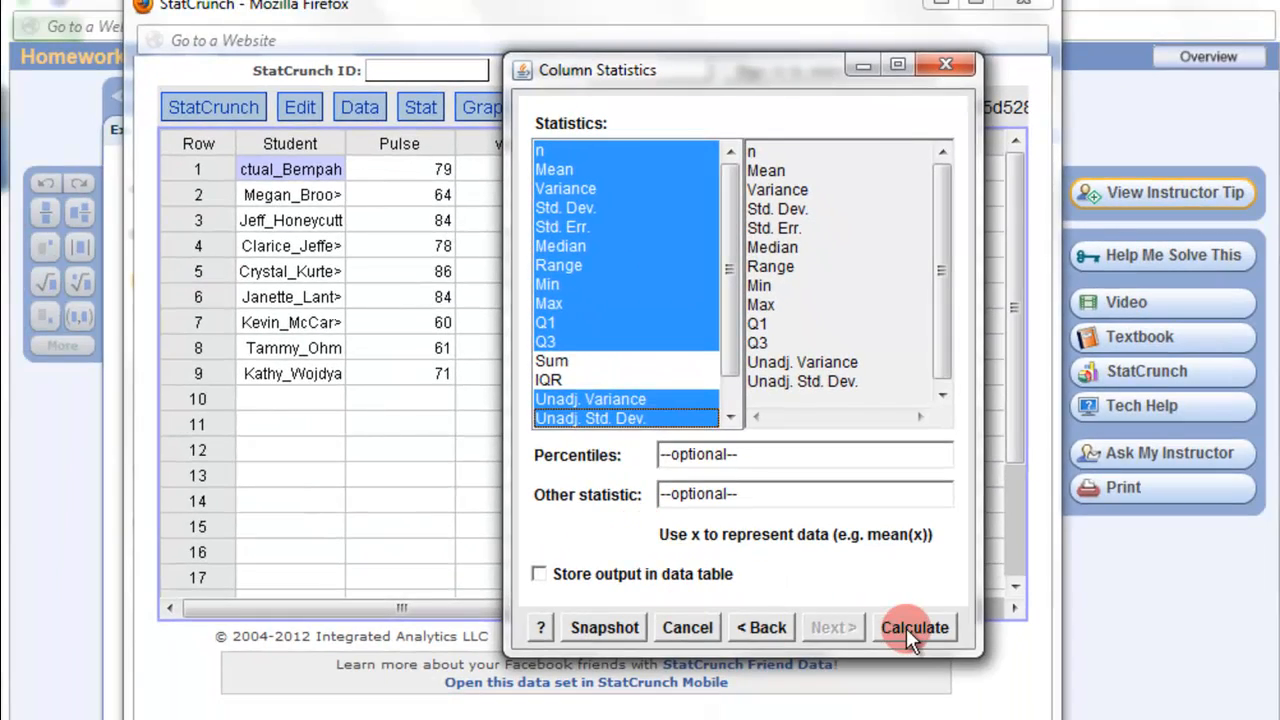
Calculate the Pulse summary, giving unadjusted variance 95.4321 and unadjusted std. dev. 9.768935
{"action": "left_click", "coordinate": [914, 628]}
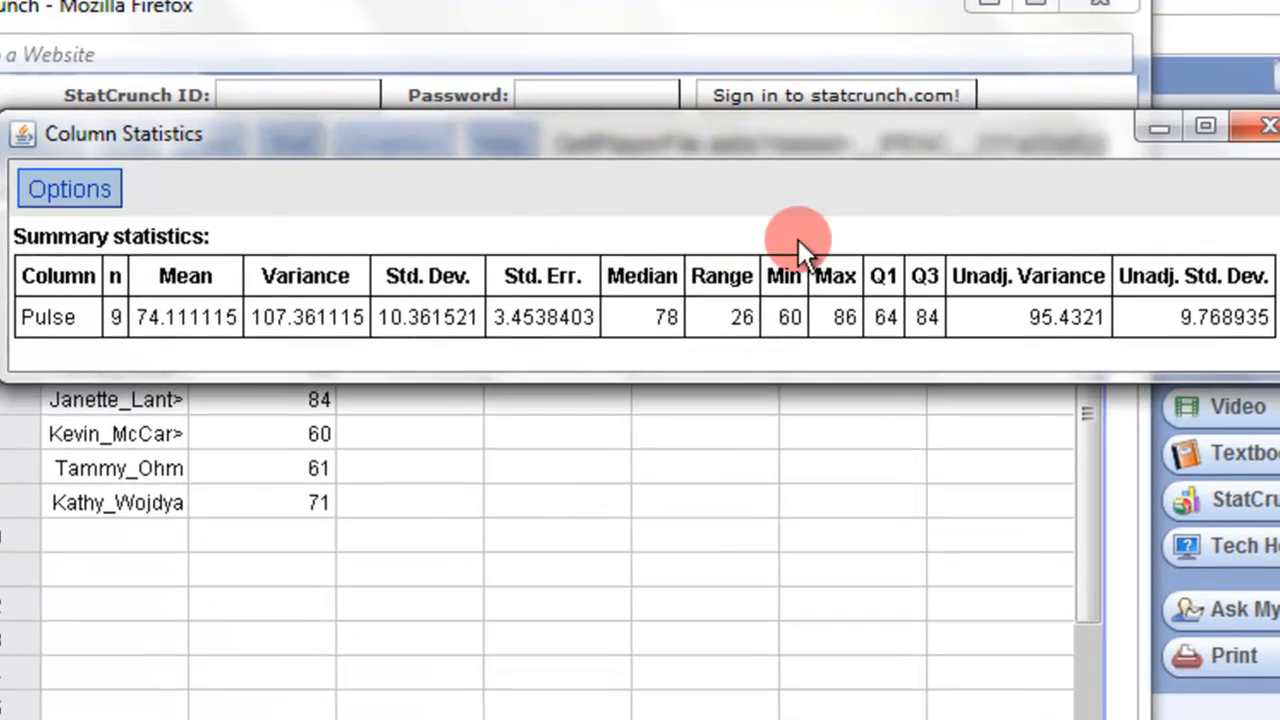
{"action": "mouse_move", "coordinate": [330, 290]}
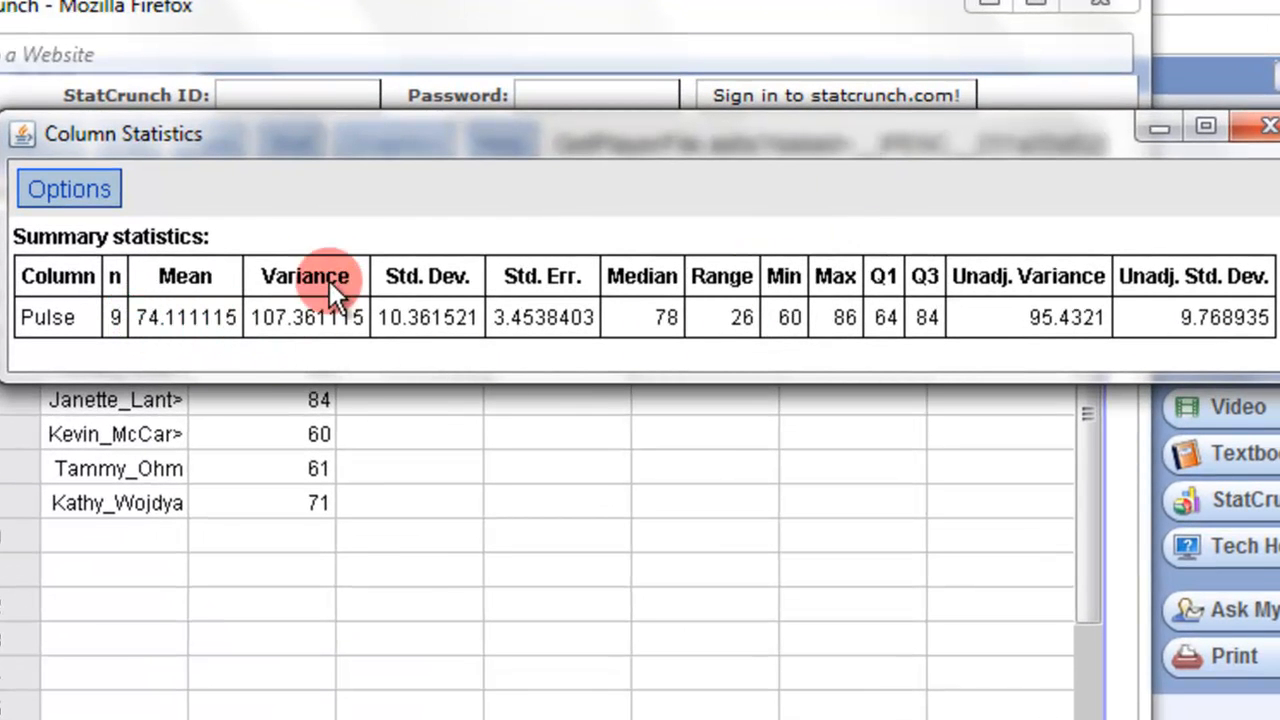
{"action": "mouse_move", "coordinate": [410, 276]}
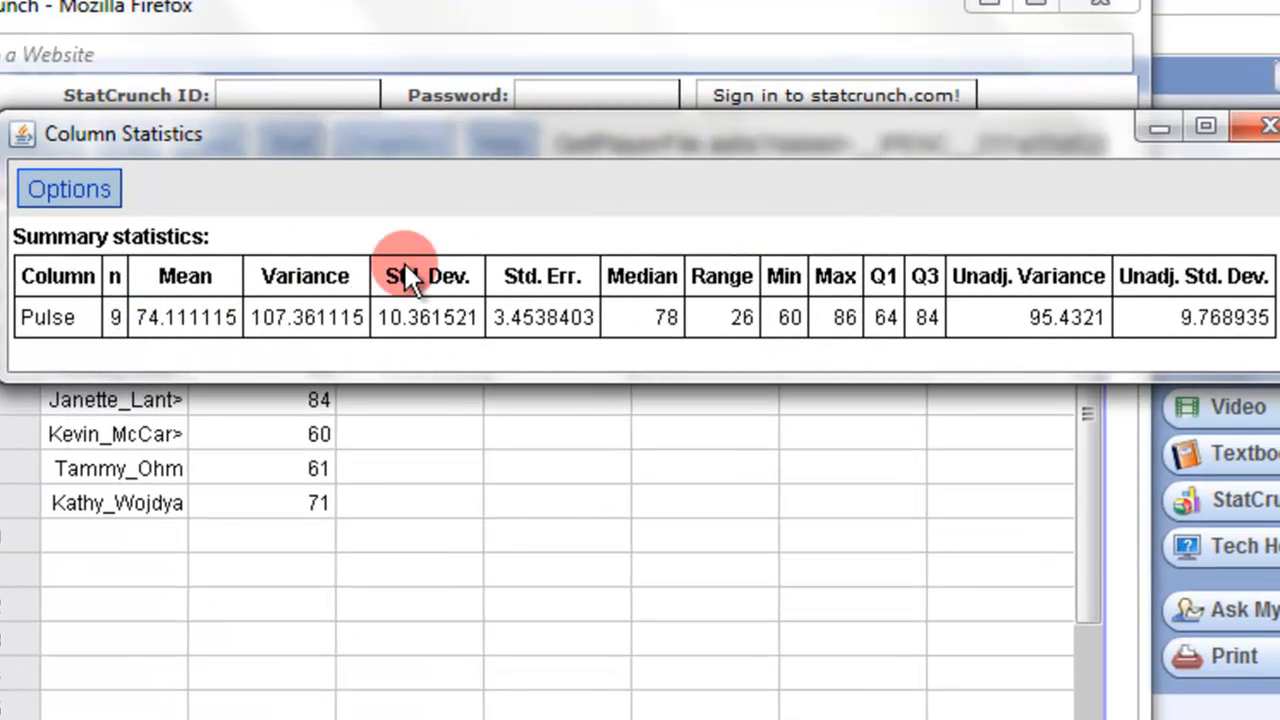
{"action": "mouse_move", "coordinate": [410, 330]}
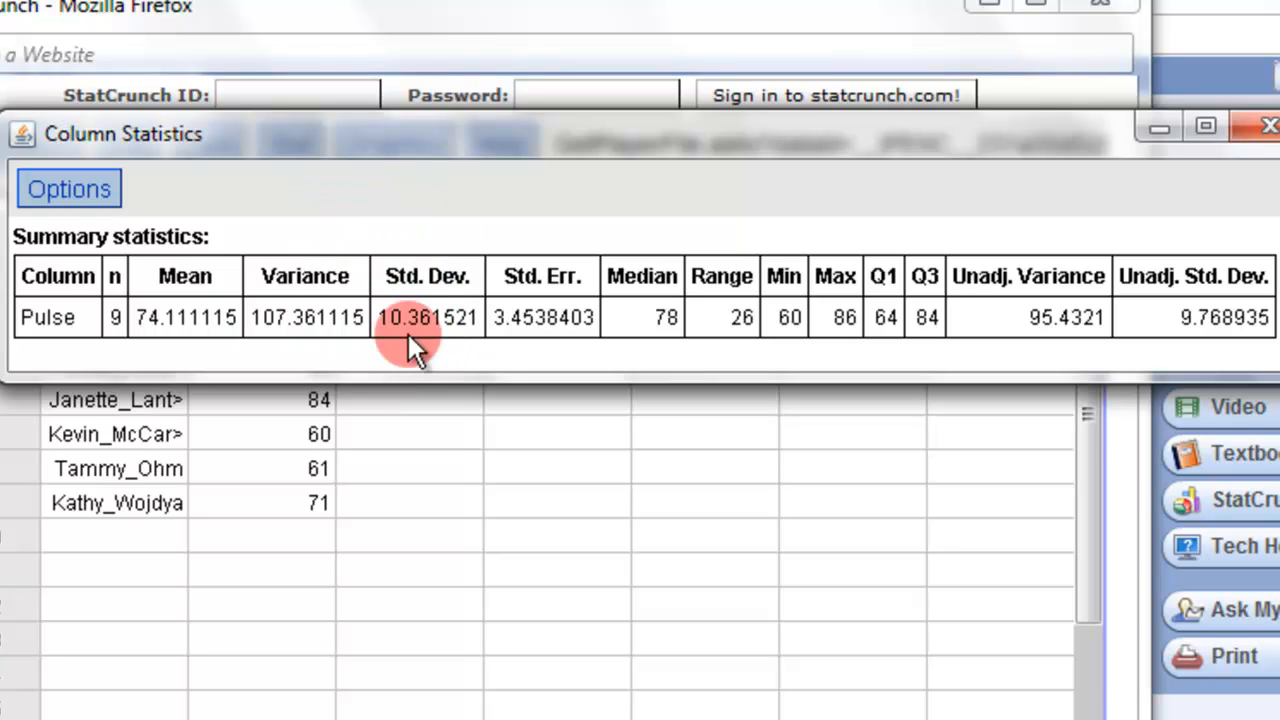
{"action": "mouse_move", "coordinate": [1224, 316]}
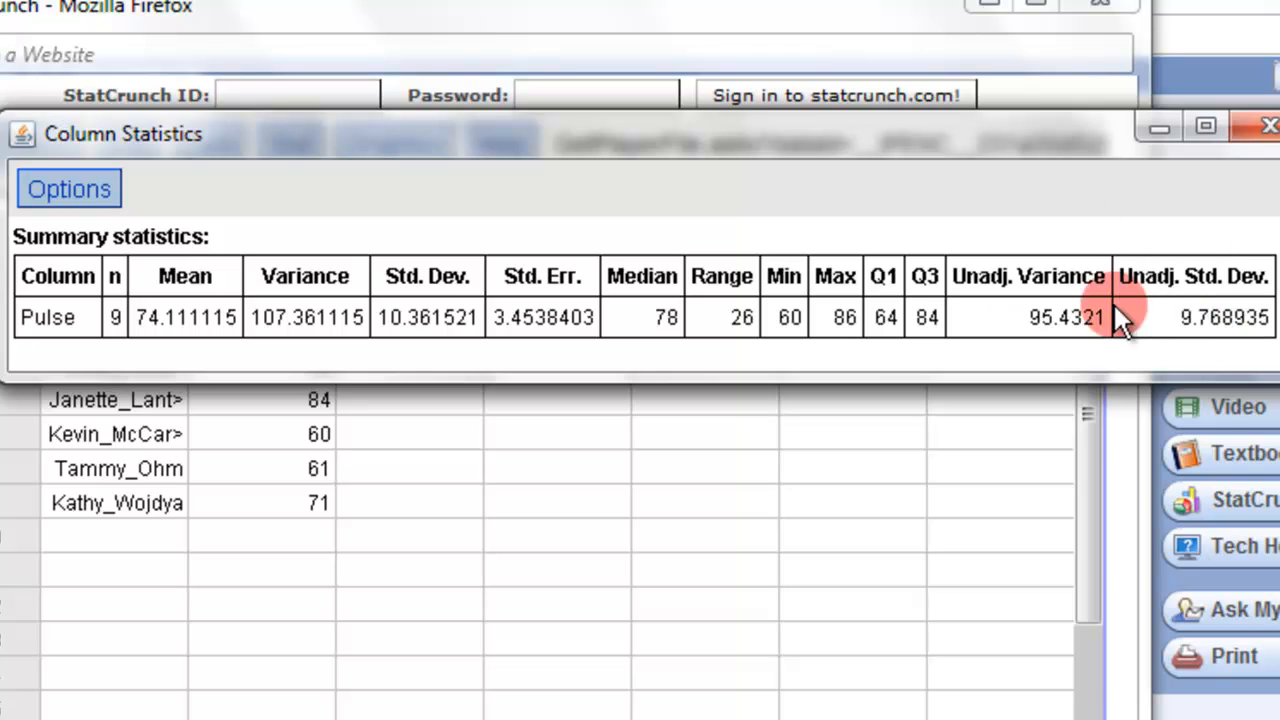
{"action": "mouse_move", "coordinate": [1164, 244]}
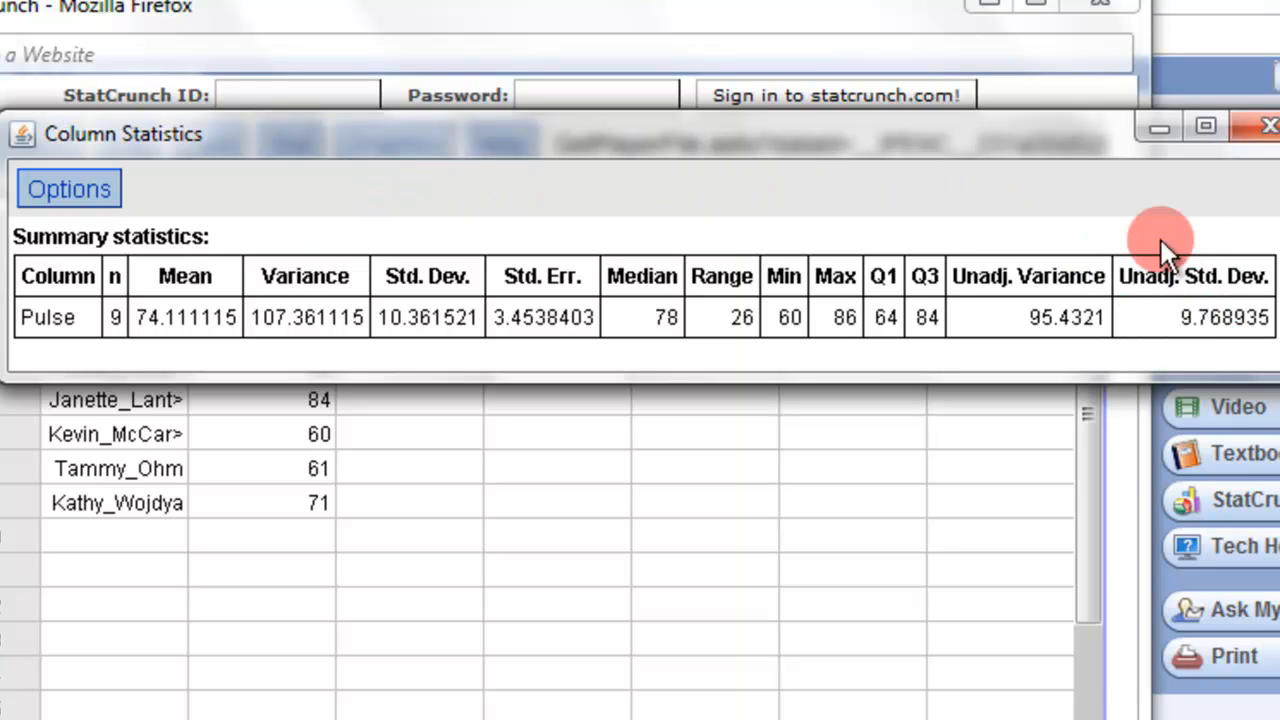
{"action": "mouse_move", "coordinate": [490, 184]}
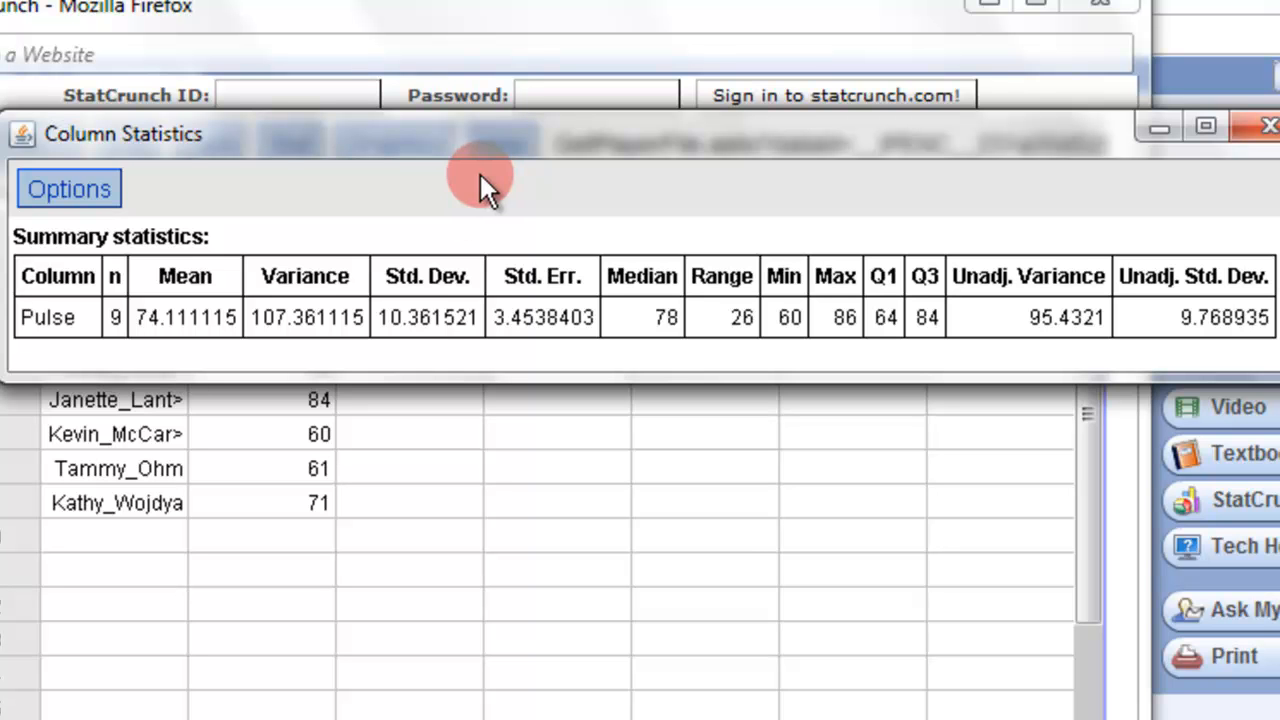
{"action": "mouse_move", "coordinate": [116, 318]}
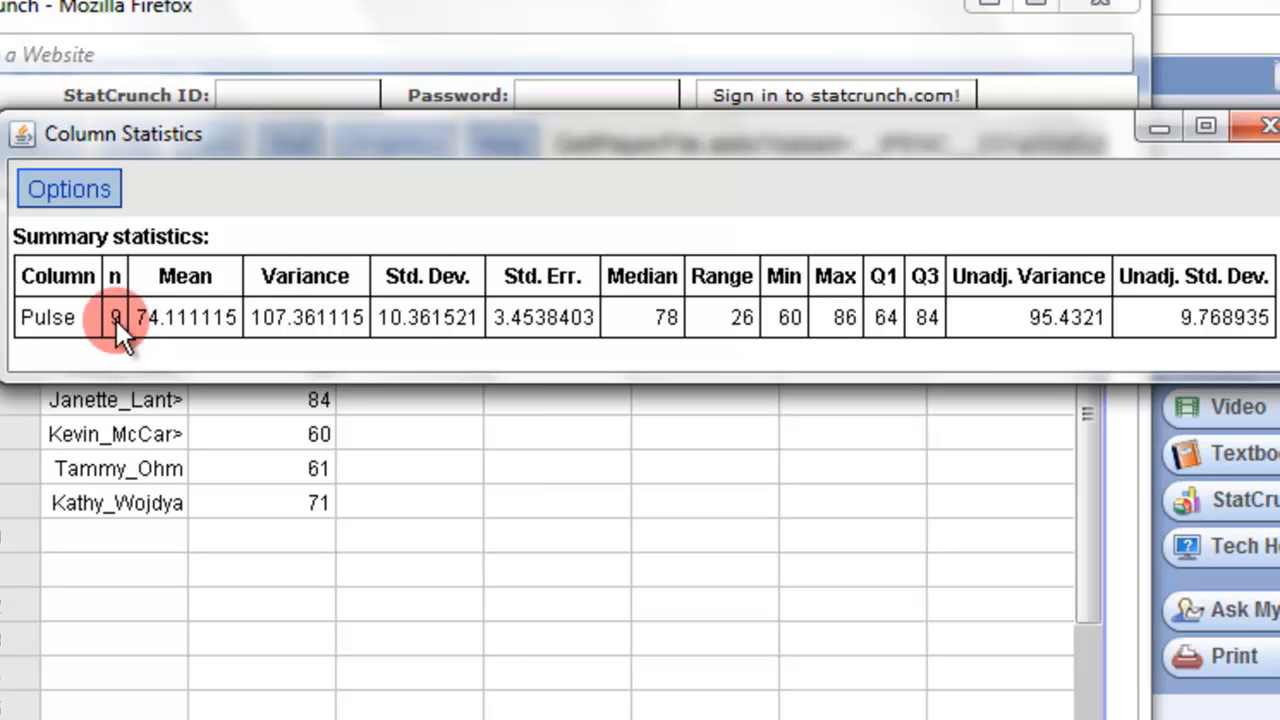